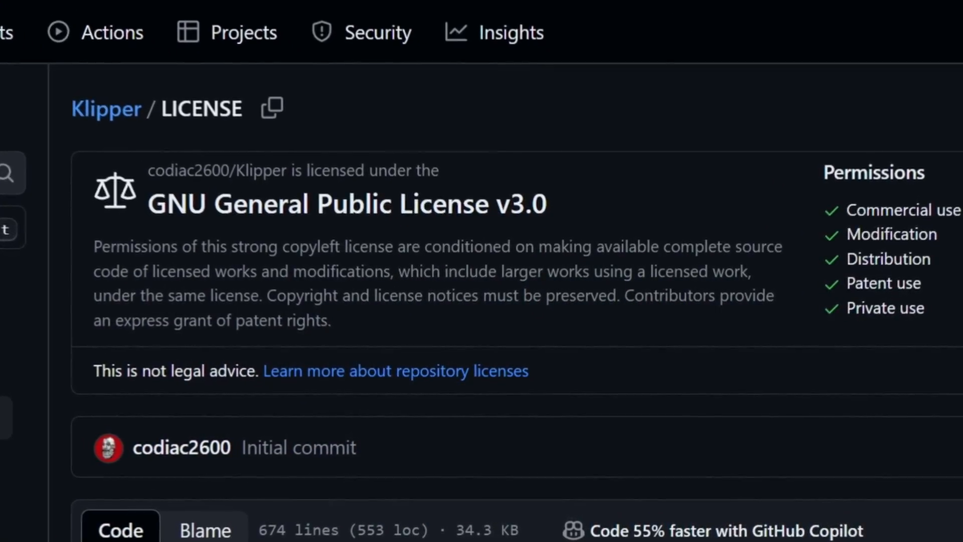
# Step: Run the touchscreen version check and dismiss the notice that firmware 1.3.3.8 is latest
pyautogui.scroll(-3)
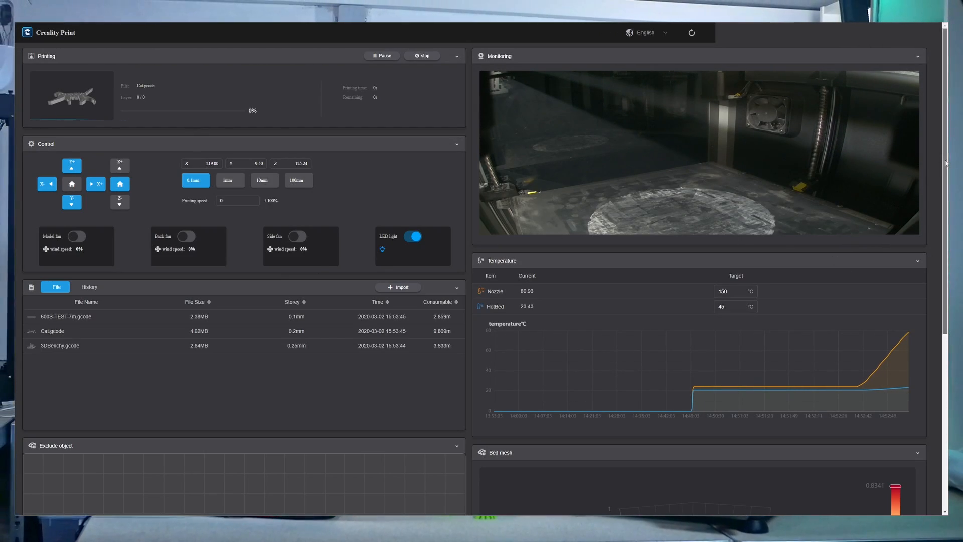
pyautogui.scroll(-3)
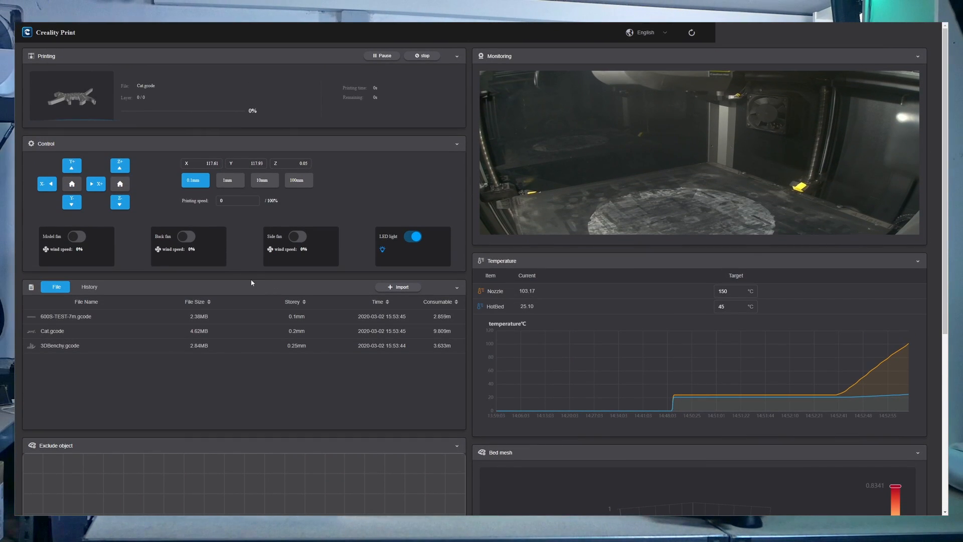
pyautogui.moveTo(169, 244)
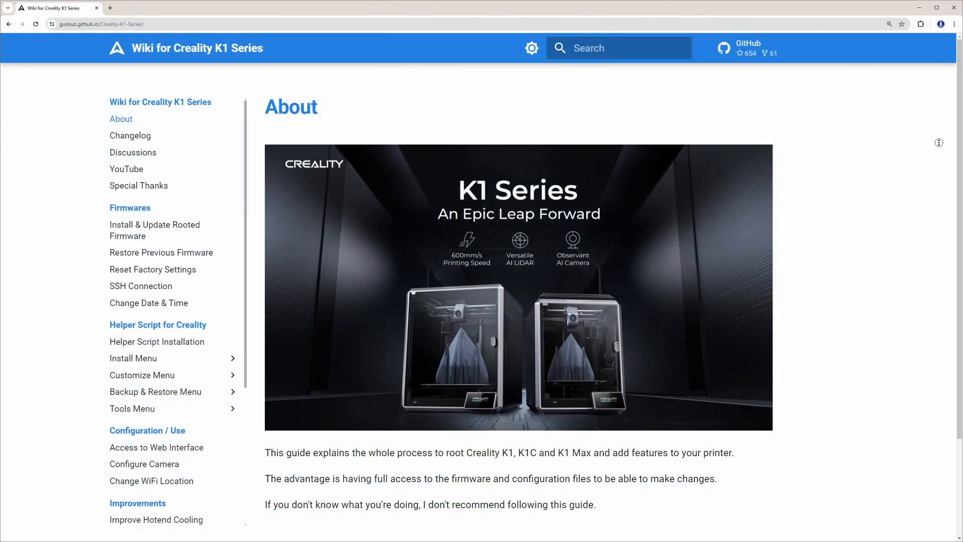
pyautogui.scroll(-3)
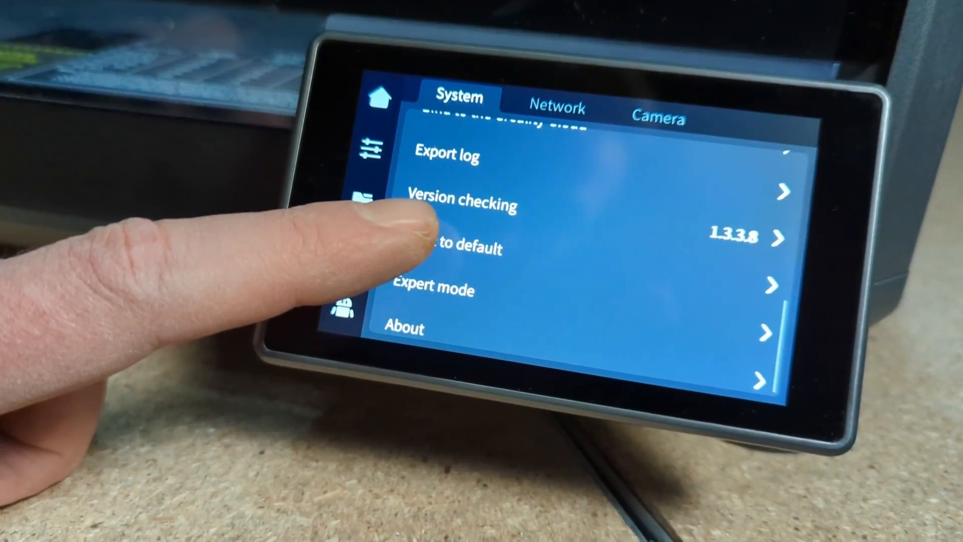
pyautogui.click(460, 203)
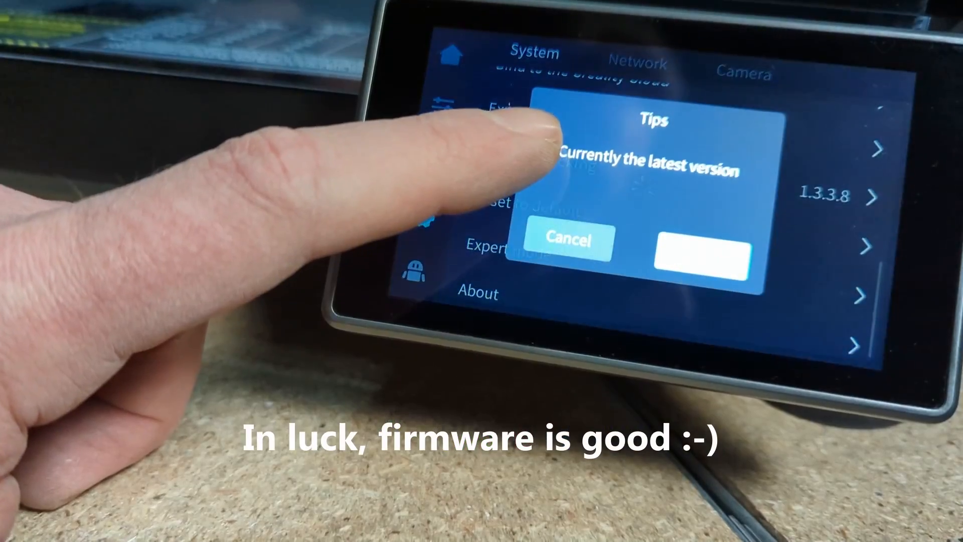
pyautogui.click(567, 241)
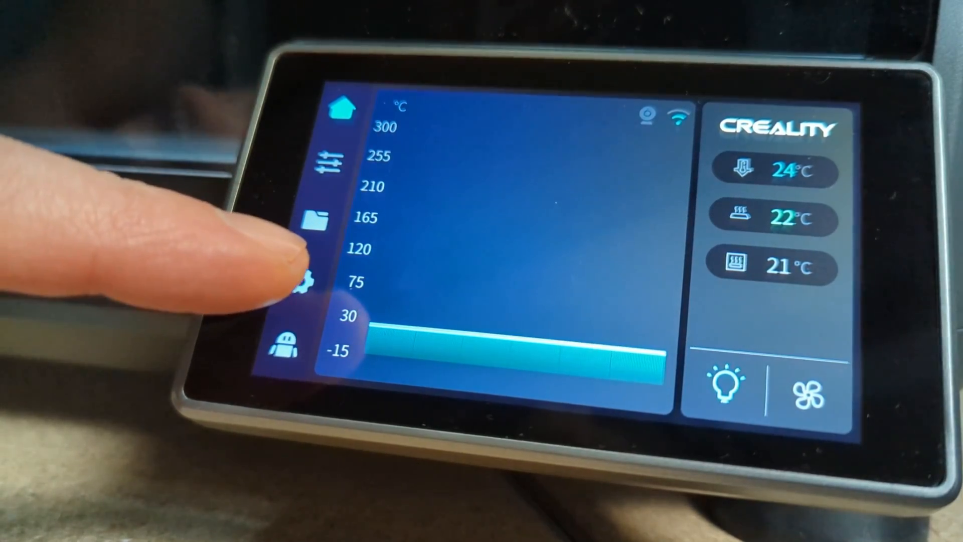
# Step: Open Root account information in System settings, tick the risks checkbox and confirm with OK
pyautogui.click(304, 279)
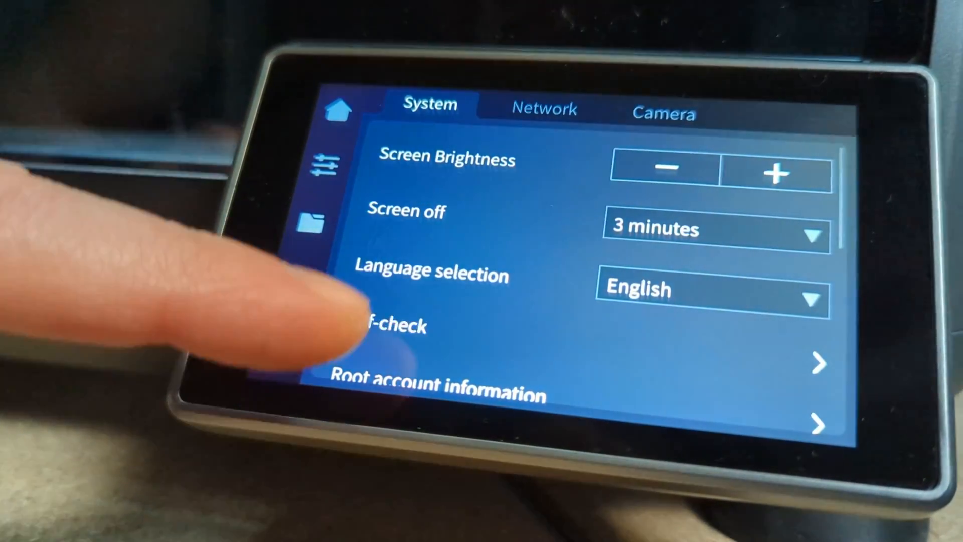
pyautogui.scroll(-3)
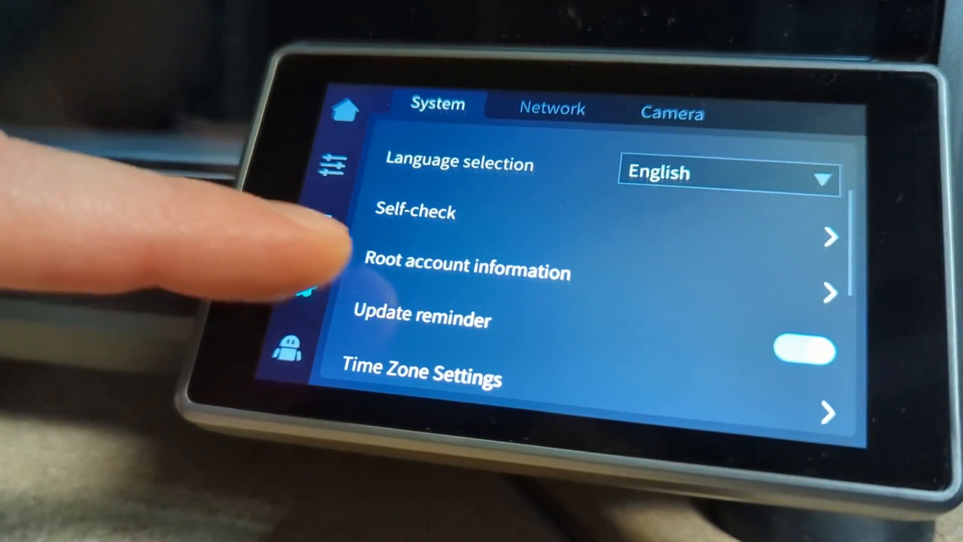
pyautogui.click(467, 268)
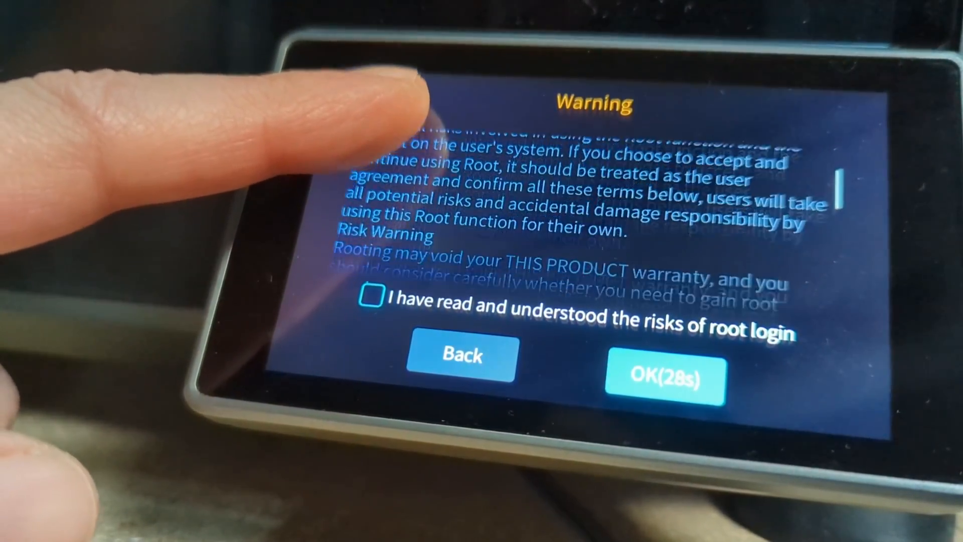
pyautogui.scroll(-3)
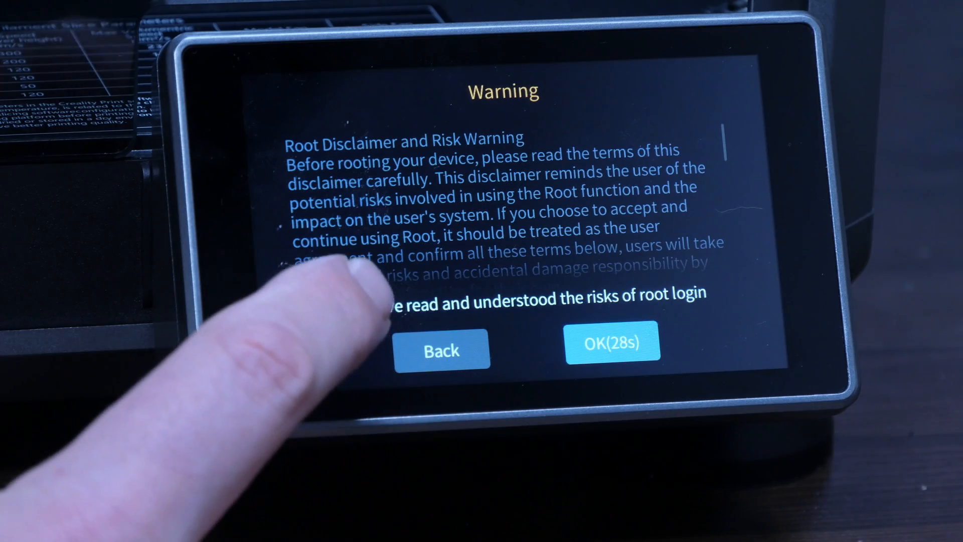
pyautogui.click(342, 309)
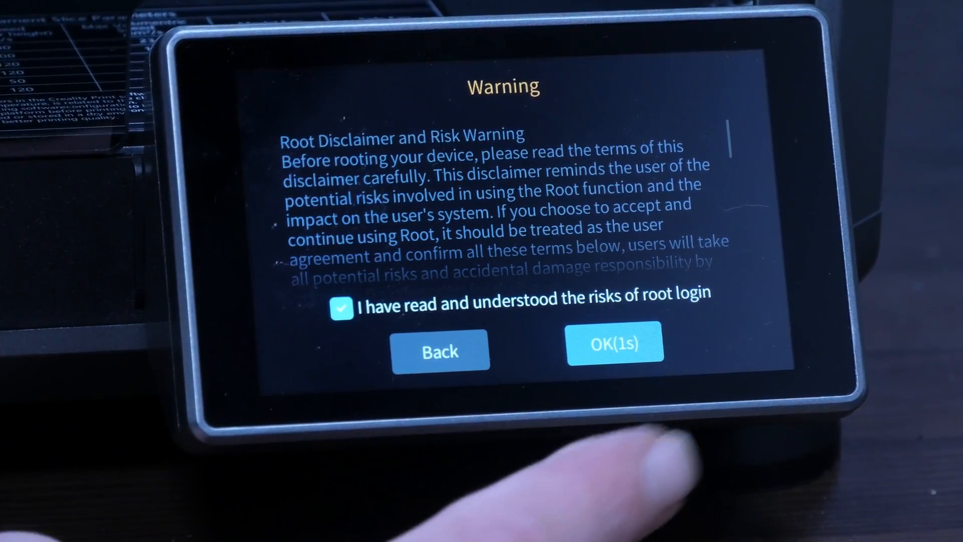
pyautogui.click(614, 342)
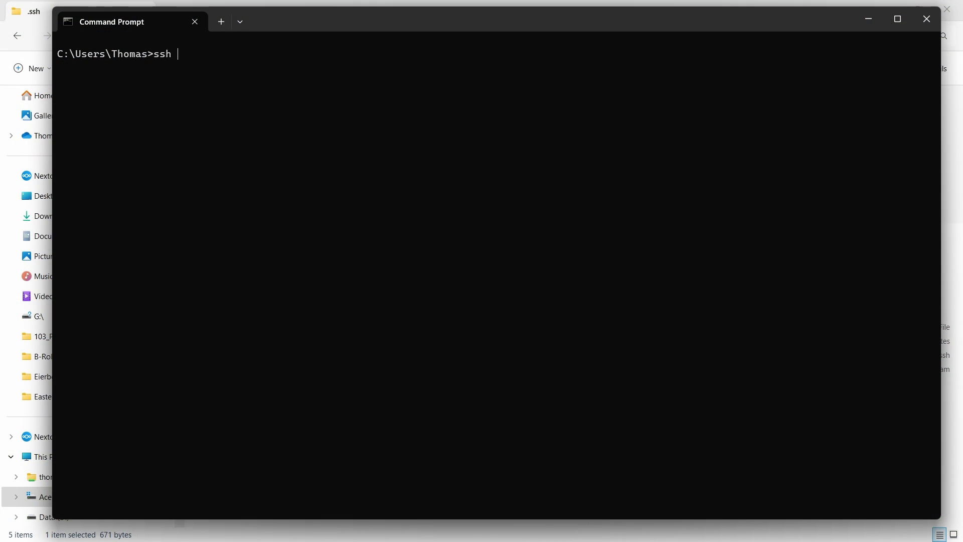
pyautogui.write('root@19')
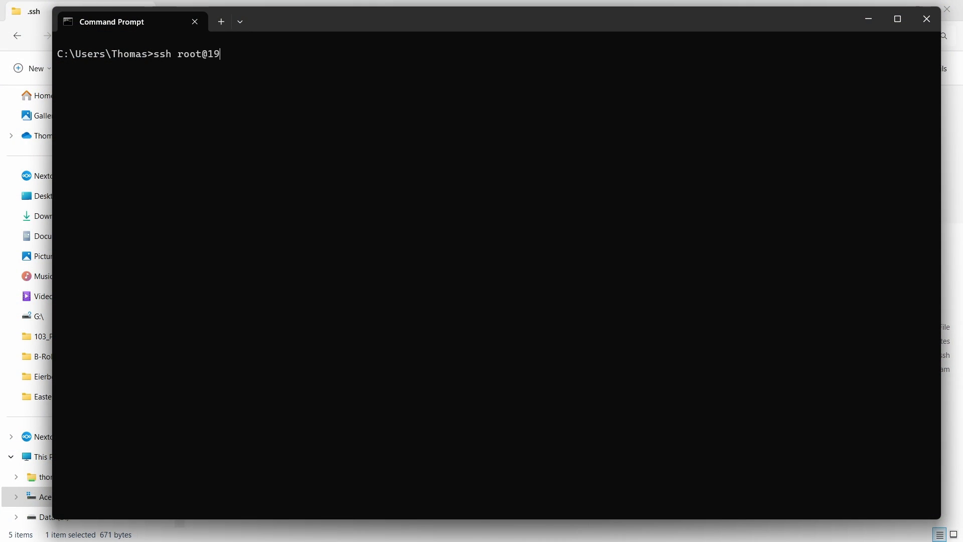
pyautogui.write('2.168.178.51')
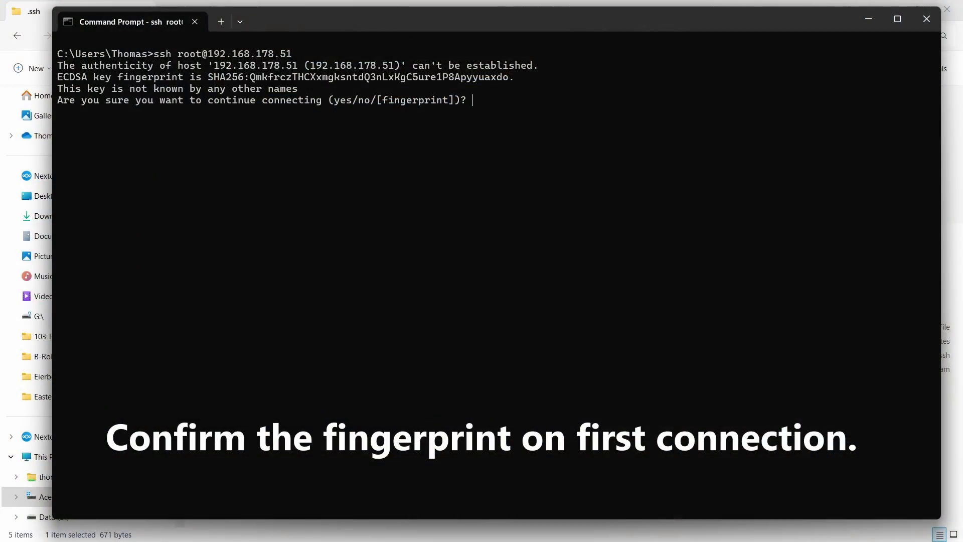
pyautogui.write('yes')
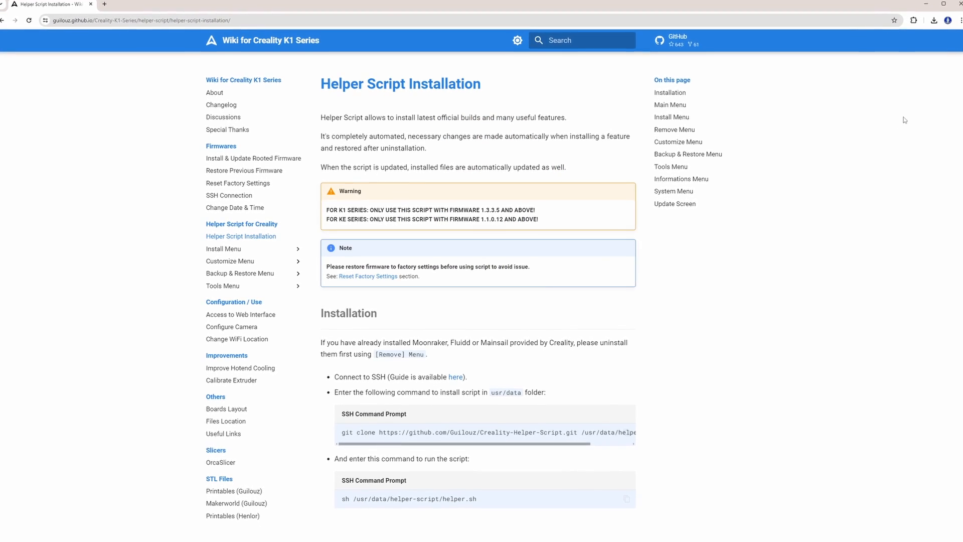
# Step: Open the wiki's Helper Script Installation page from the hamburger menu
pyautogui.scroll(-3)
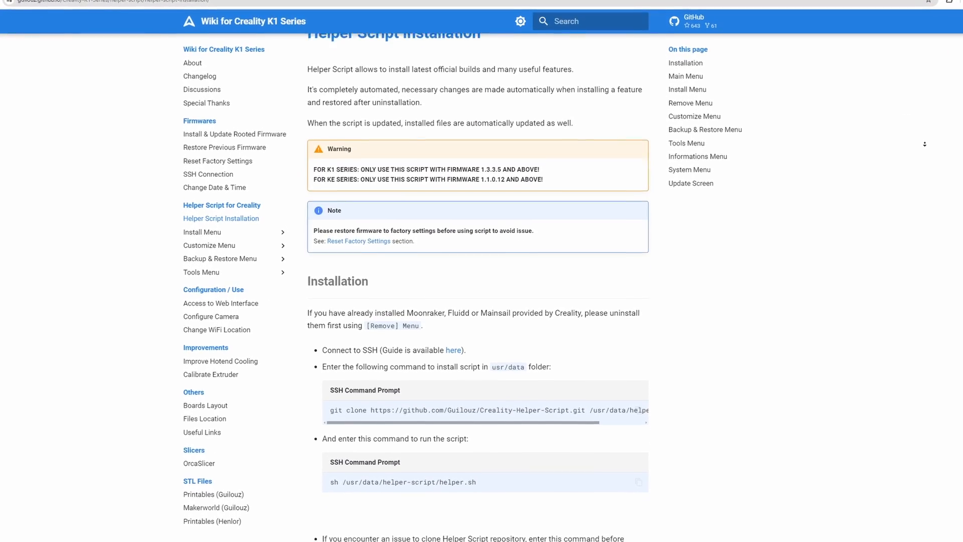
pyautogui.scroll(-3)
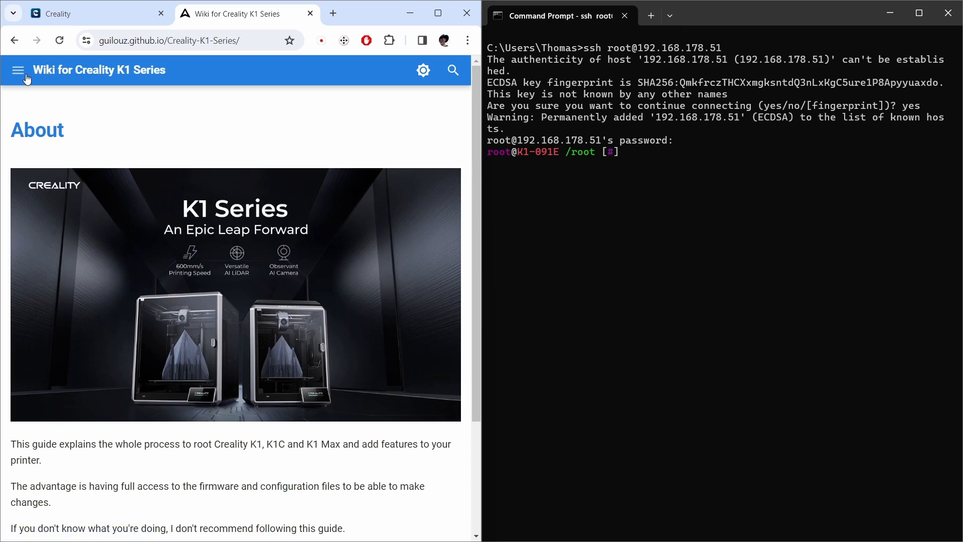
pyautogui.click(18, 70)
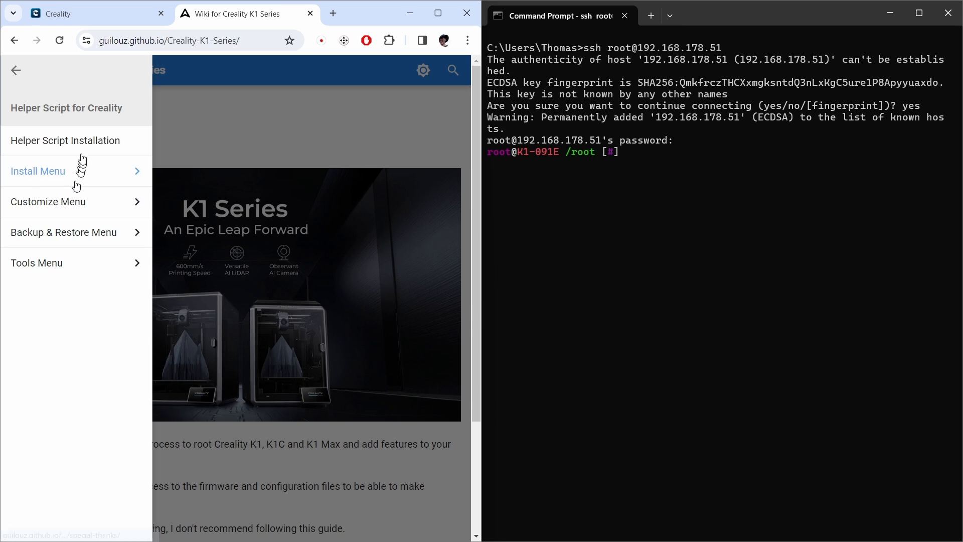
pyautogui.click(64, 140)
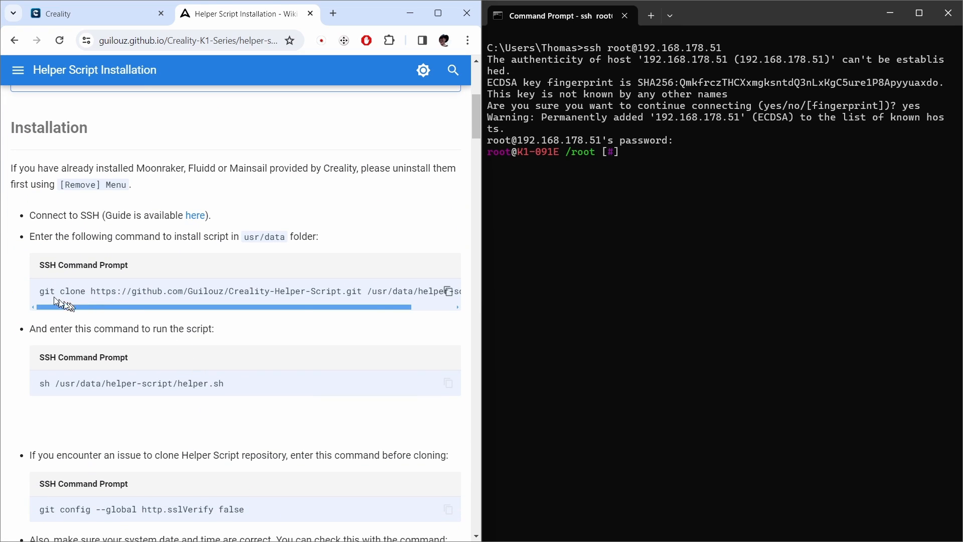